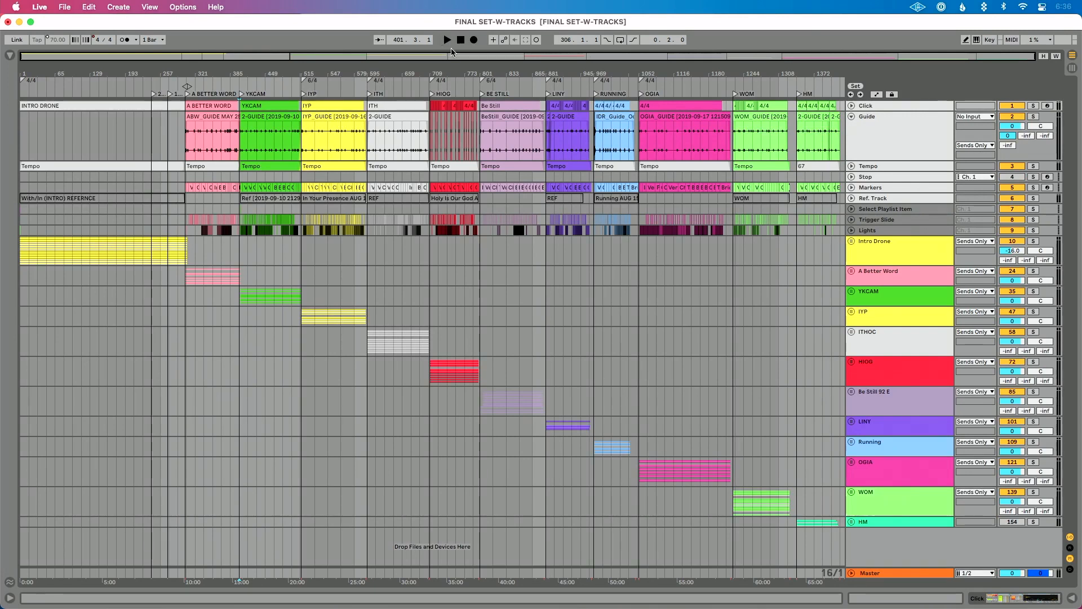
mouse_move(498, 66)
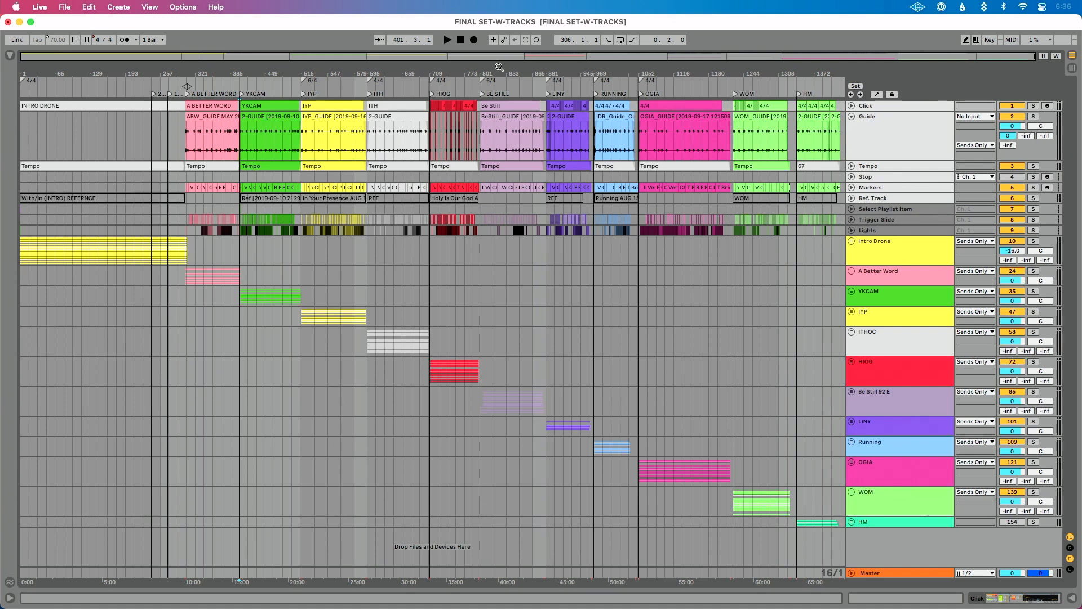
- Switch on key assignment mode and select the IYP locator at 515.1.1 to inspect its key
click(207, 104)
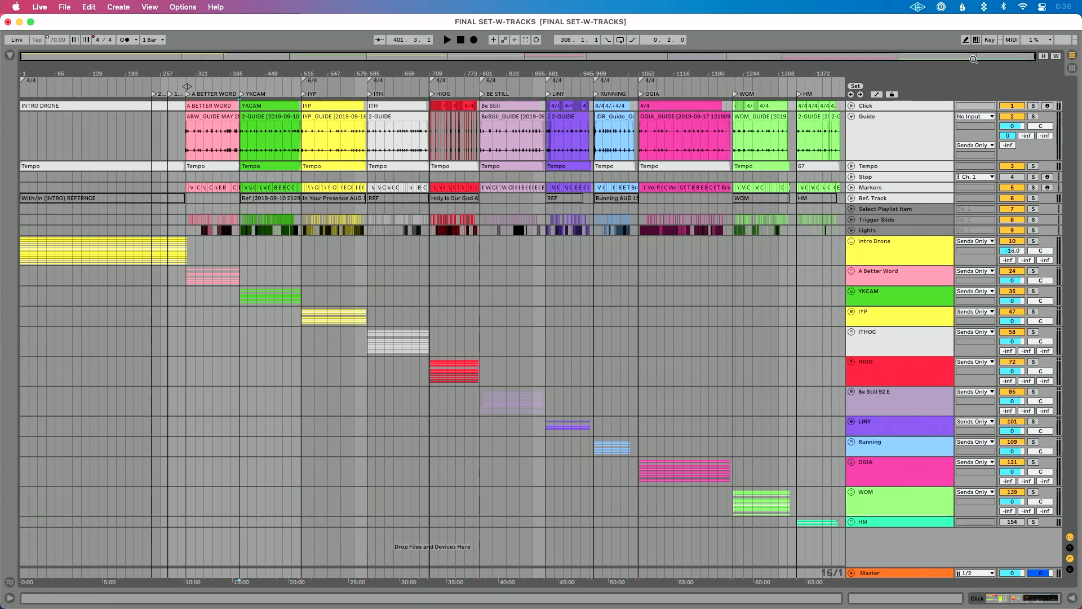
click(989, 39)
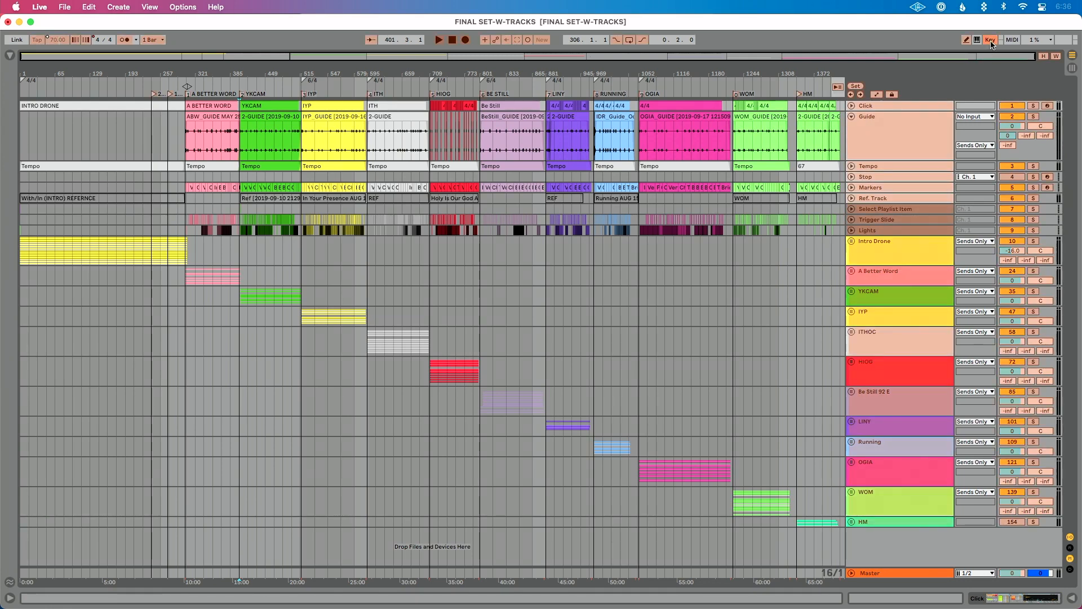
click(988, 40)
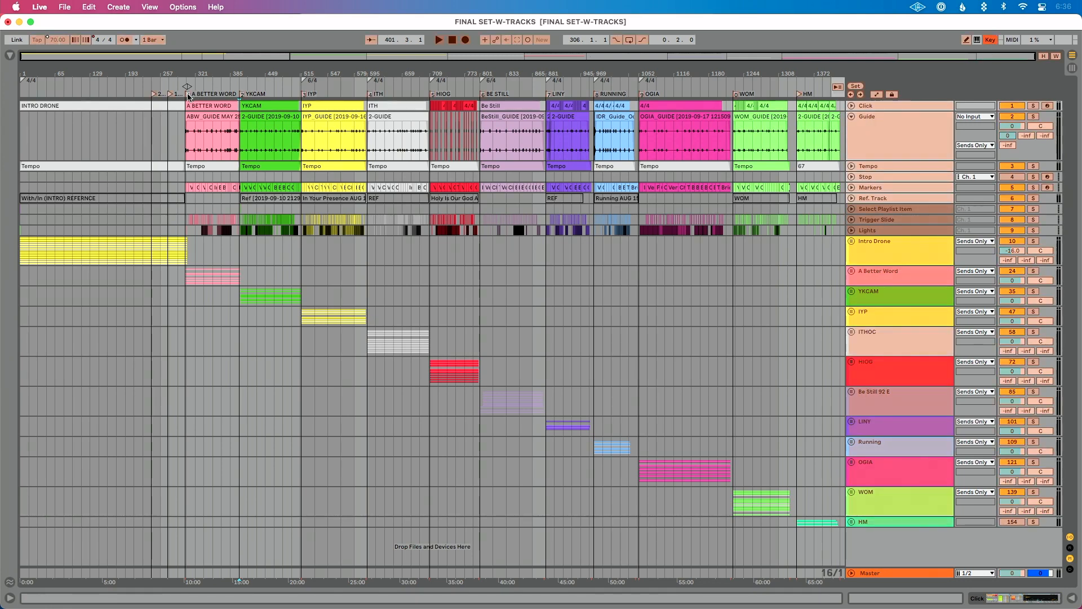
click(325, 105)
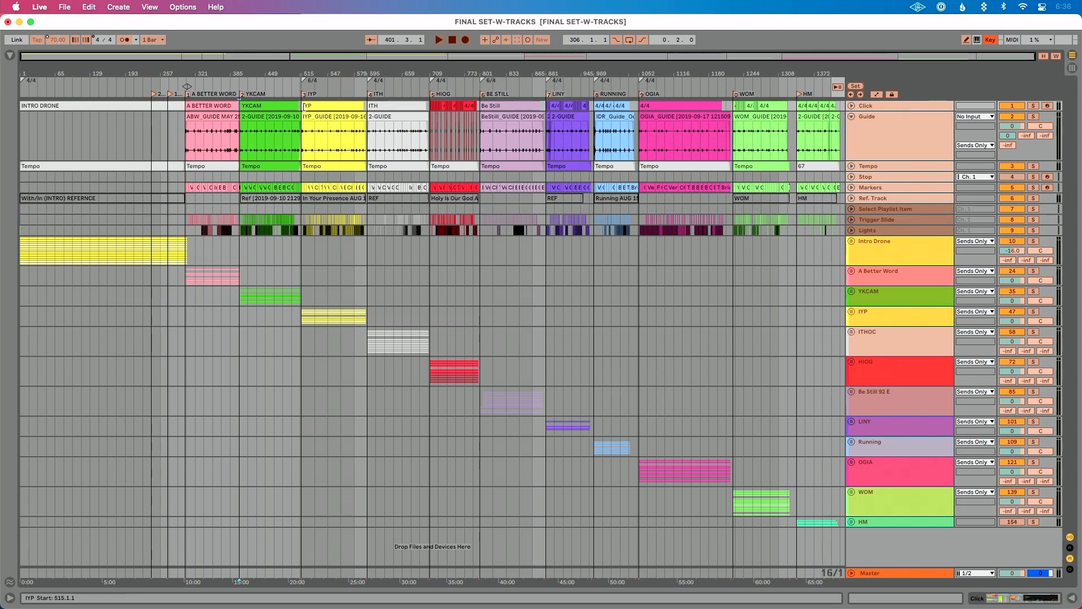
click(506, 106)
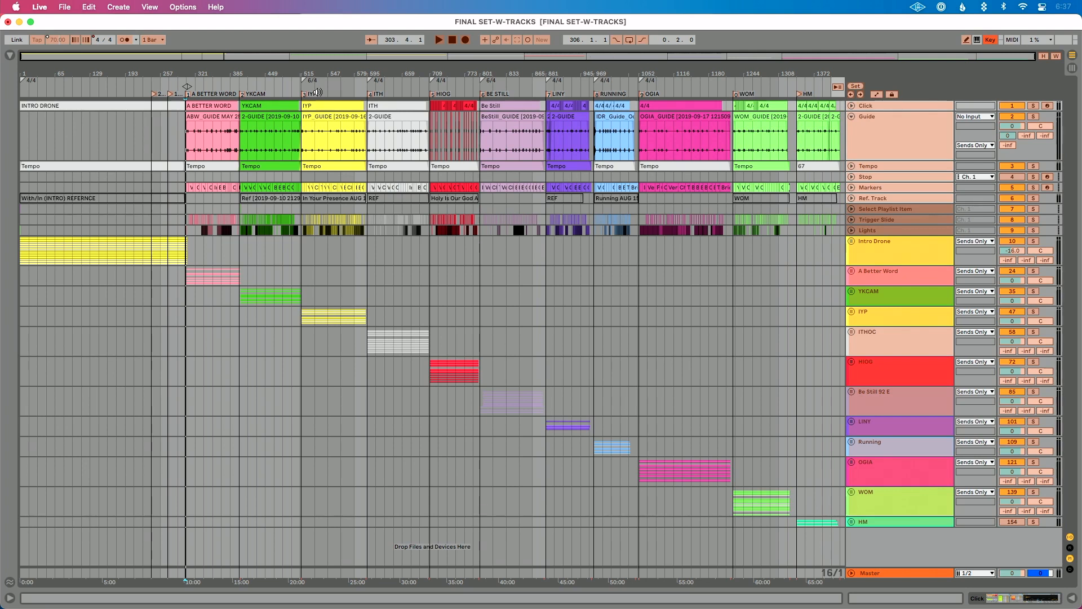
- Move key 3 from the IYP locator to the YKCAM locator, then leave key assignment mode
click(318, 127)
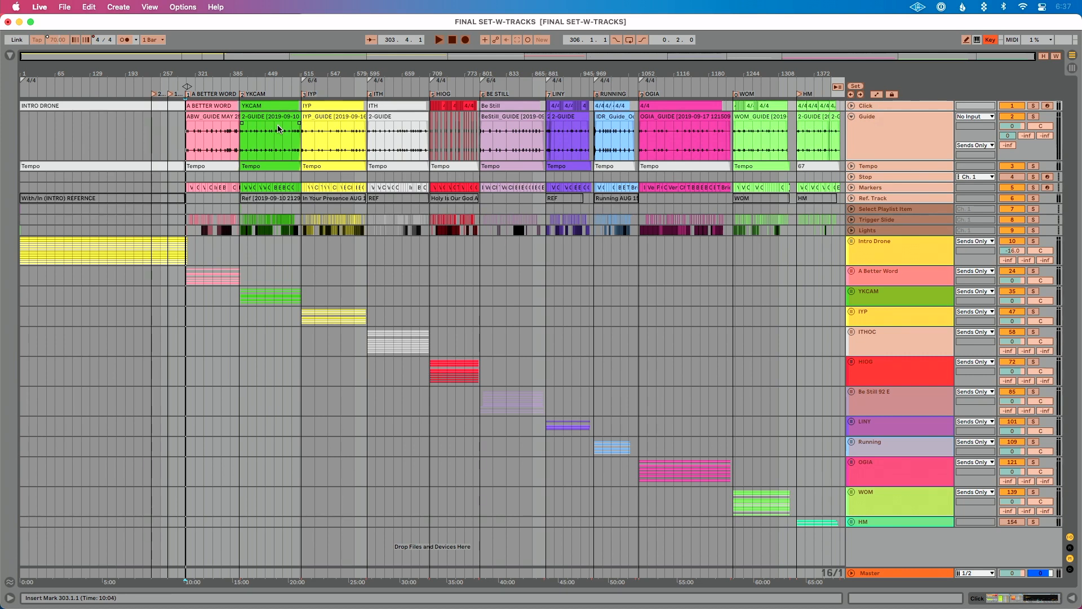
click(306, 93)
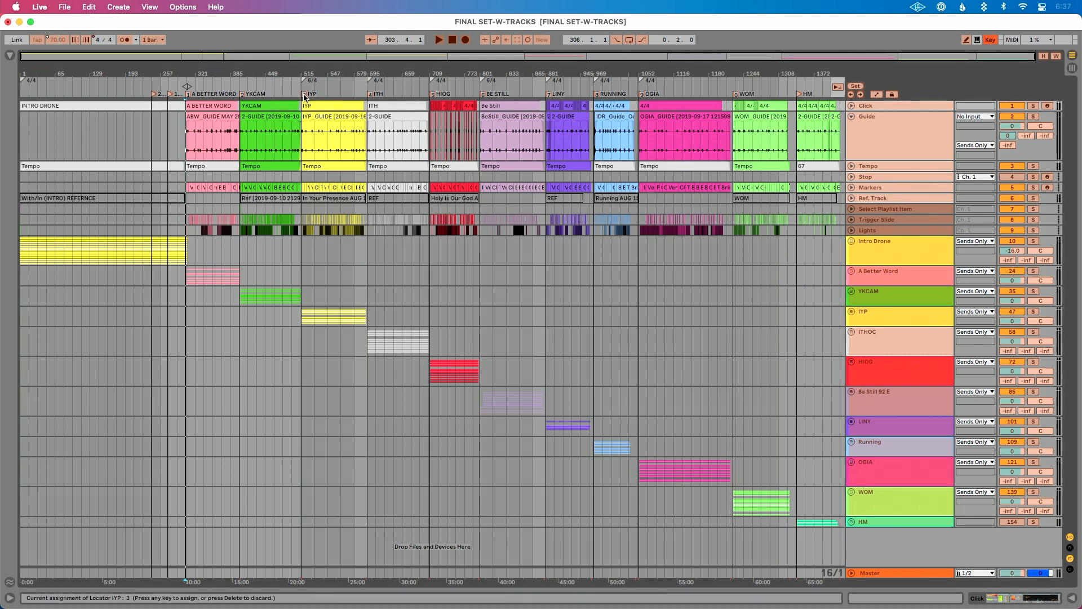
click(245, 94)
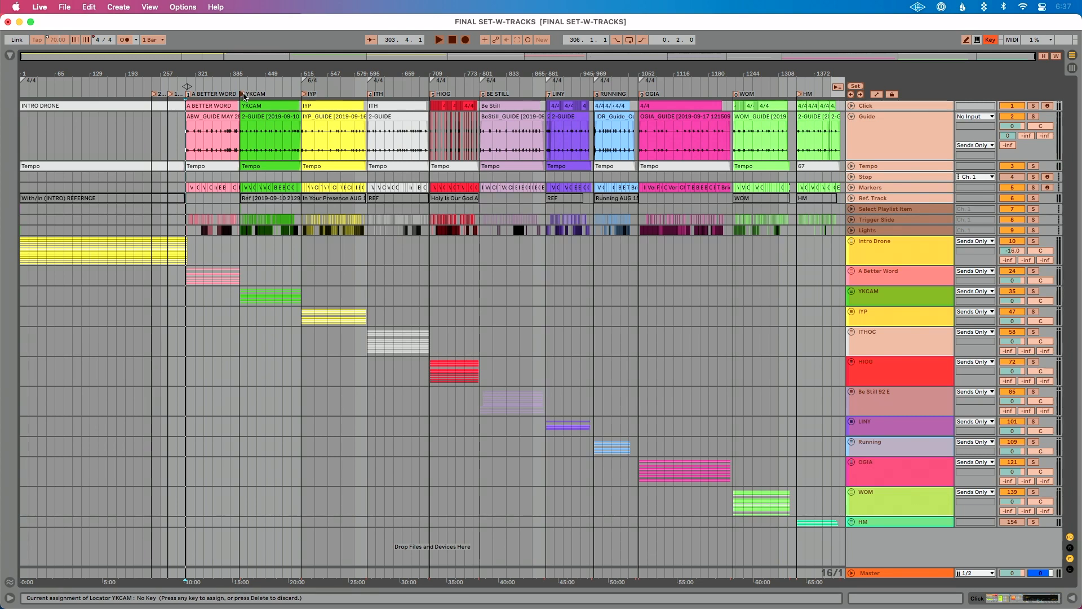
key(3)
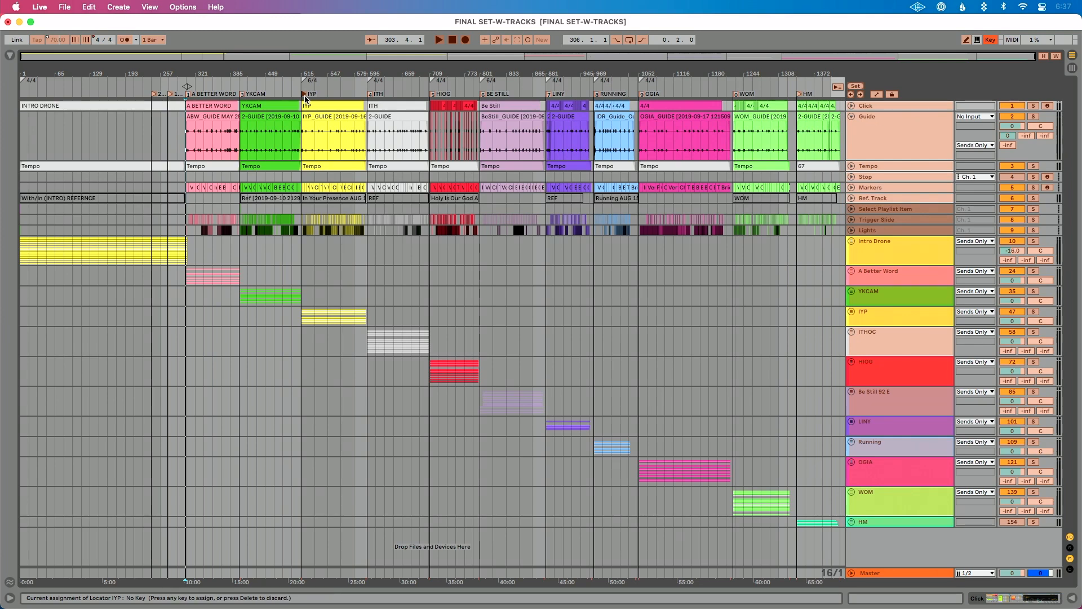
key(2)
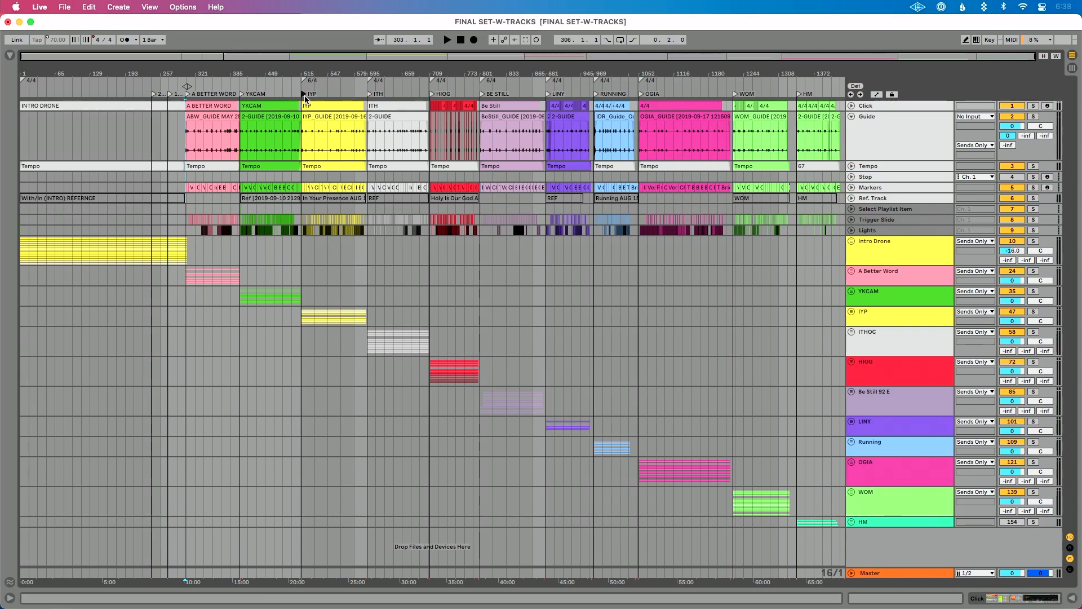
- Switch on MIDI assignment mode for remapping the song locators
click(302, 93)
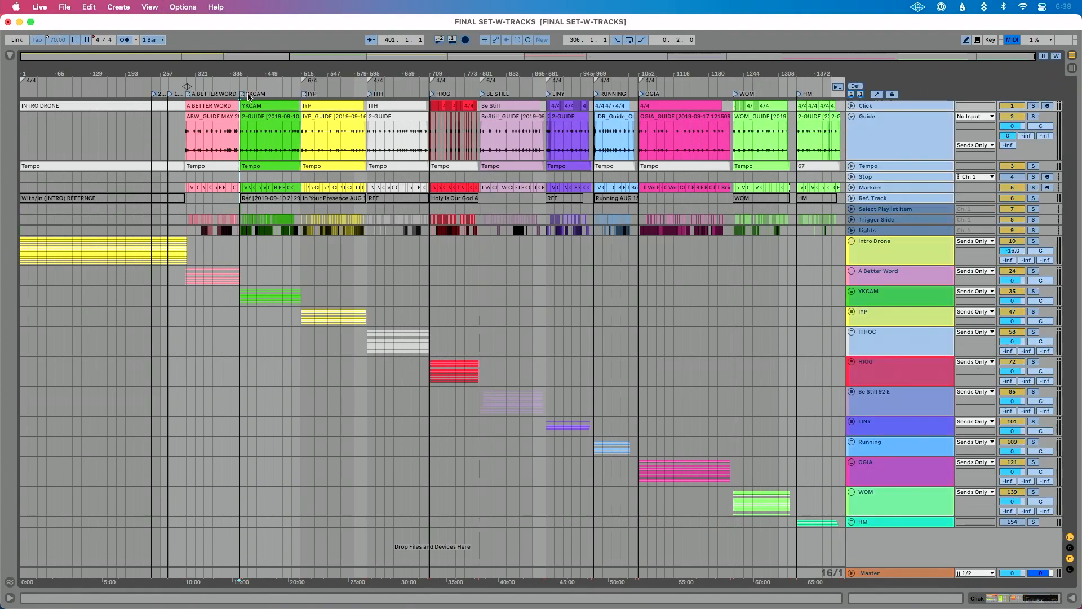
mouse_move(305, 97)
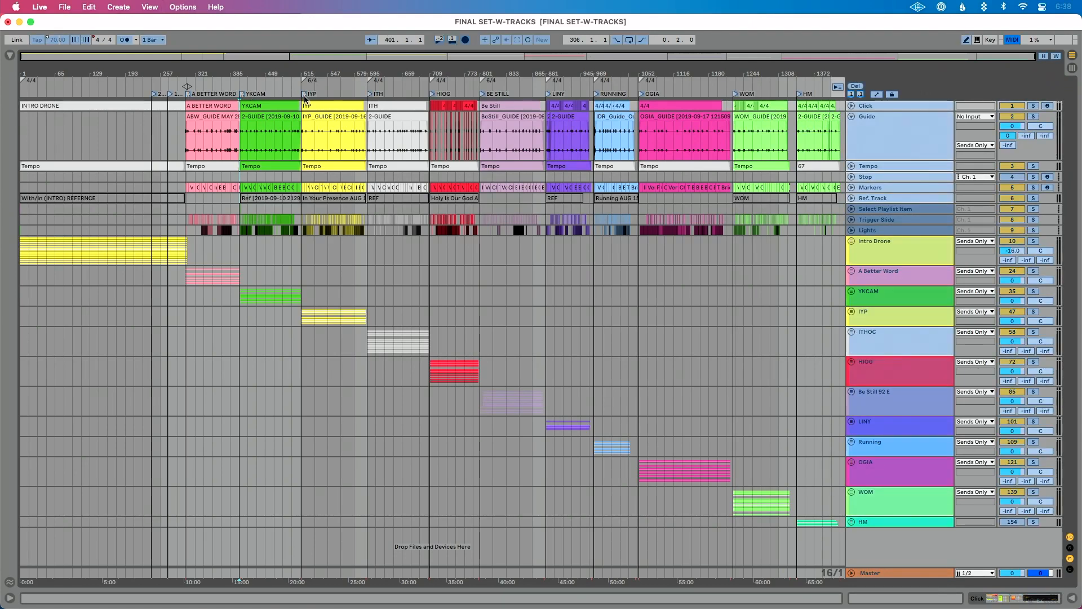